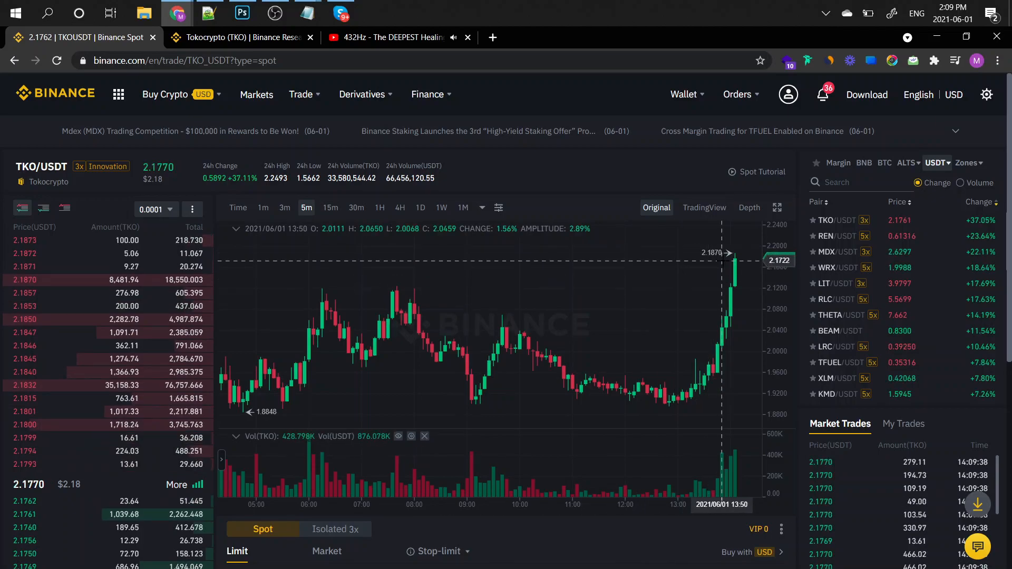
Switch the TKO/USDT chart from 5-minute to 1-minute candles.
click(263, 207)
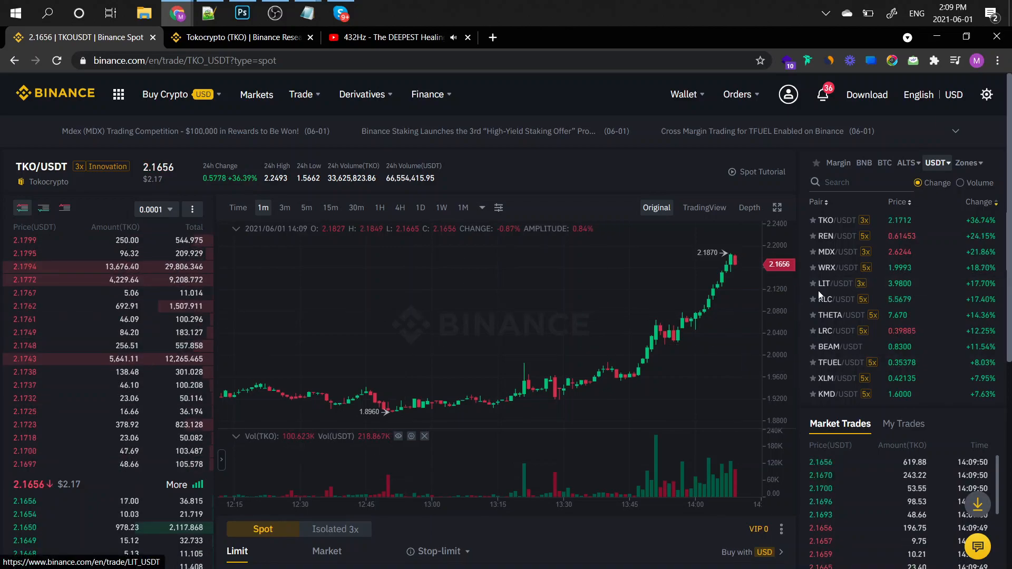
mouse_move(591, 387)
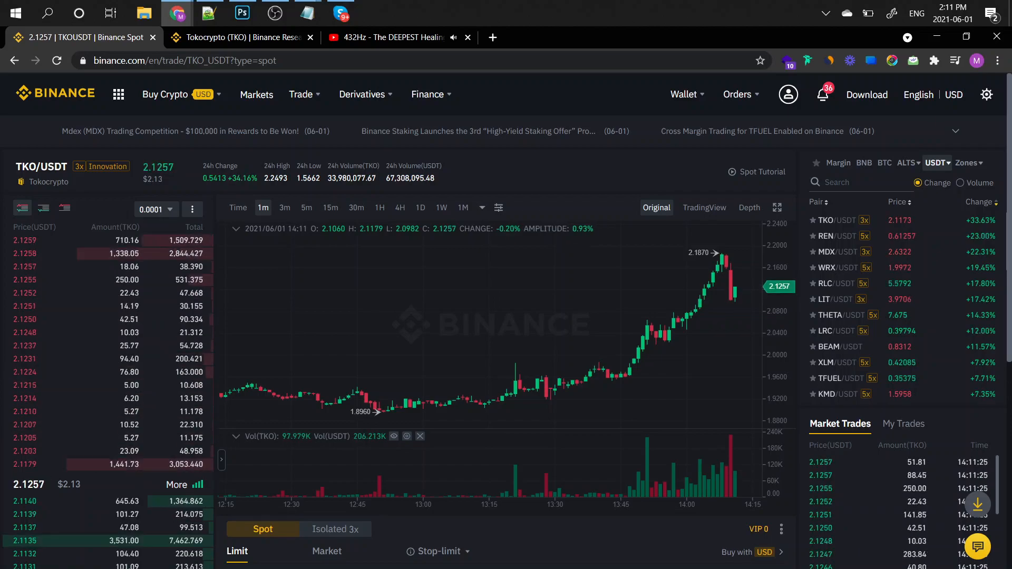
scroll(down, 3)
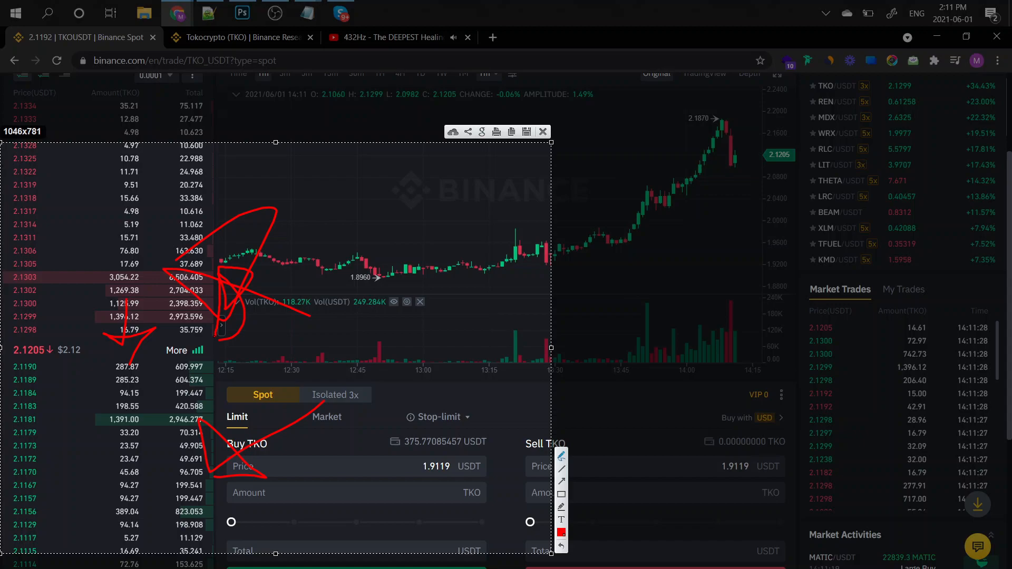
mouse_move(543, 132)
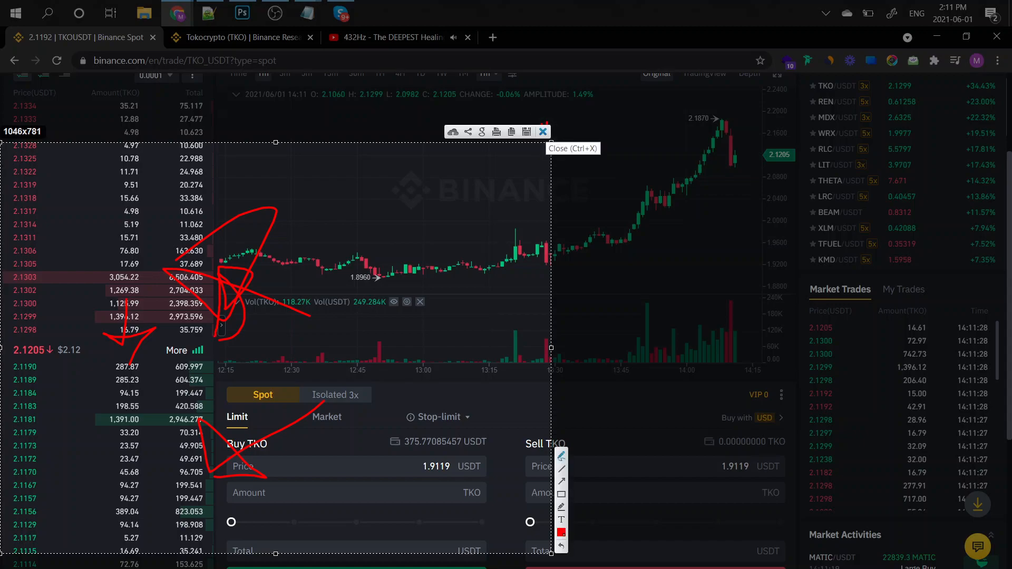
click(543, 132)
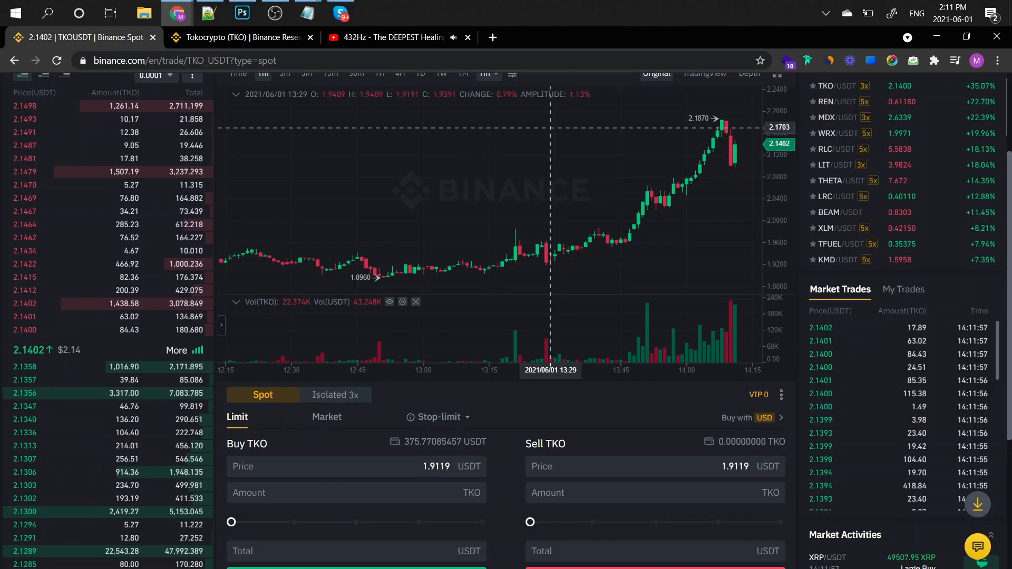
scroll(up, 3)
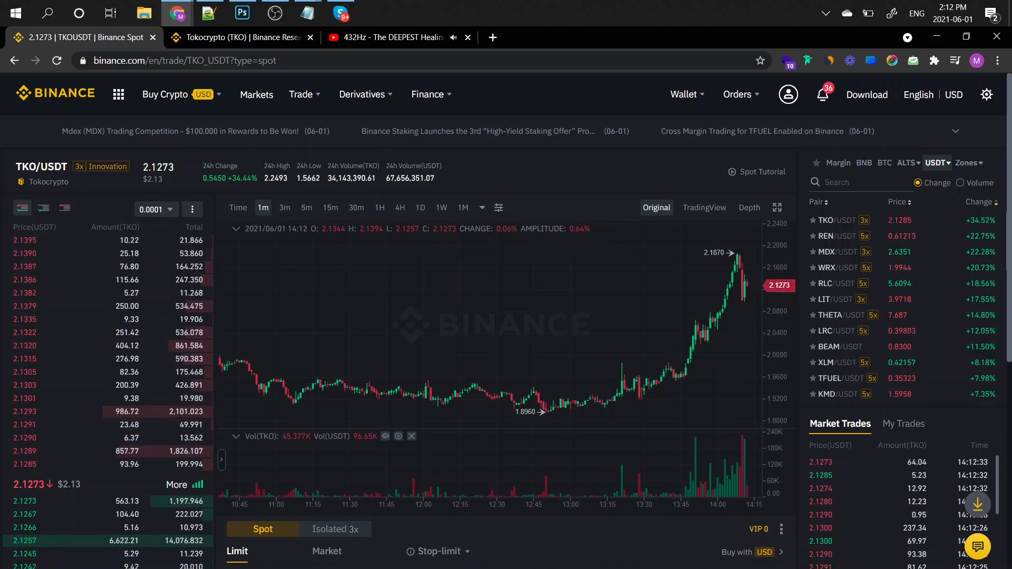
Switch the TKO/USDT chart to 30-minute candles, then to 4-hour candles.
click(355, 208)
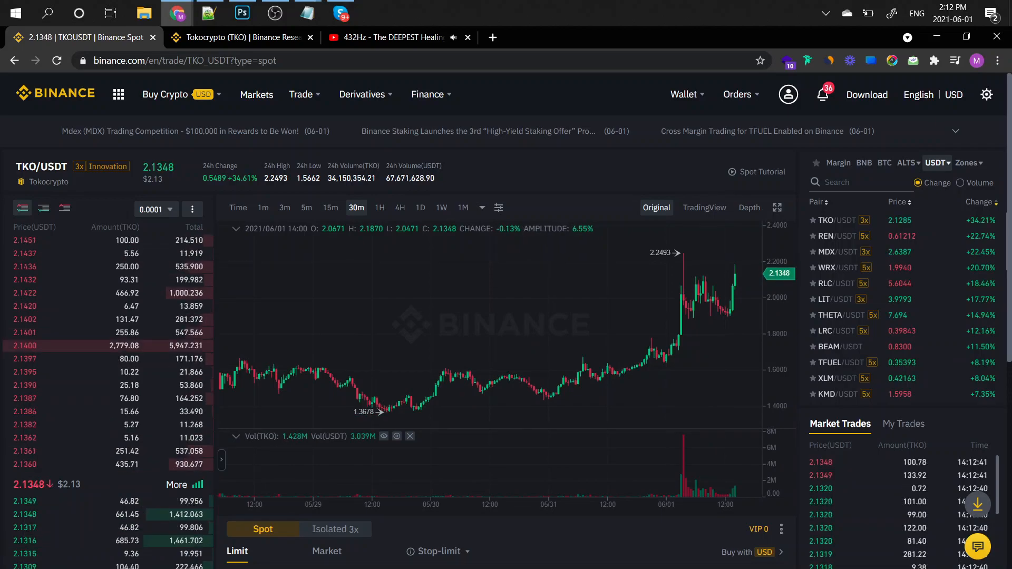
click(398, 207)
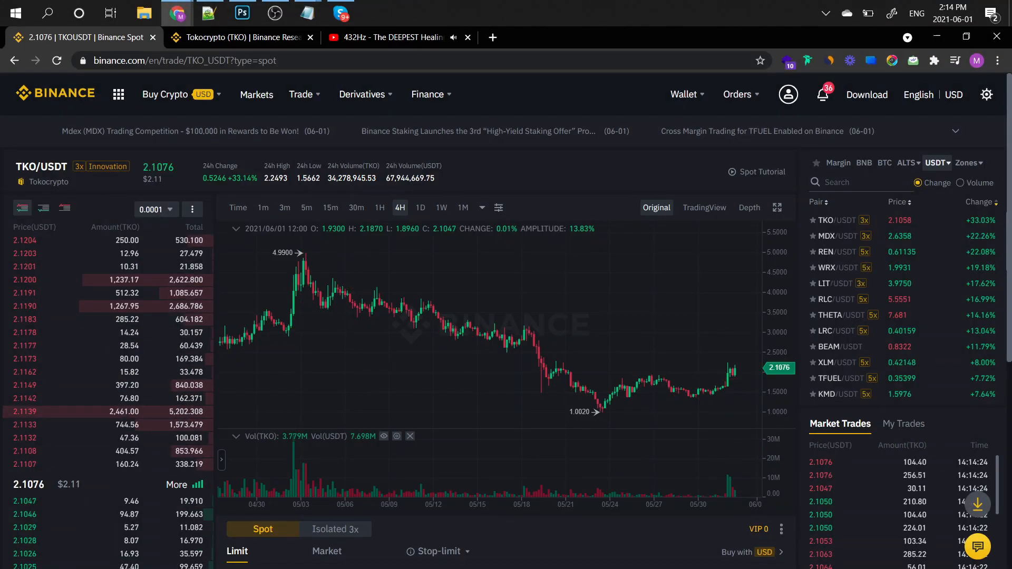
Switch the TKO/USDT chart to daily candles for the downtrend markup.
click(420, 208)
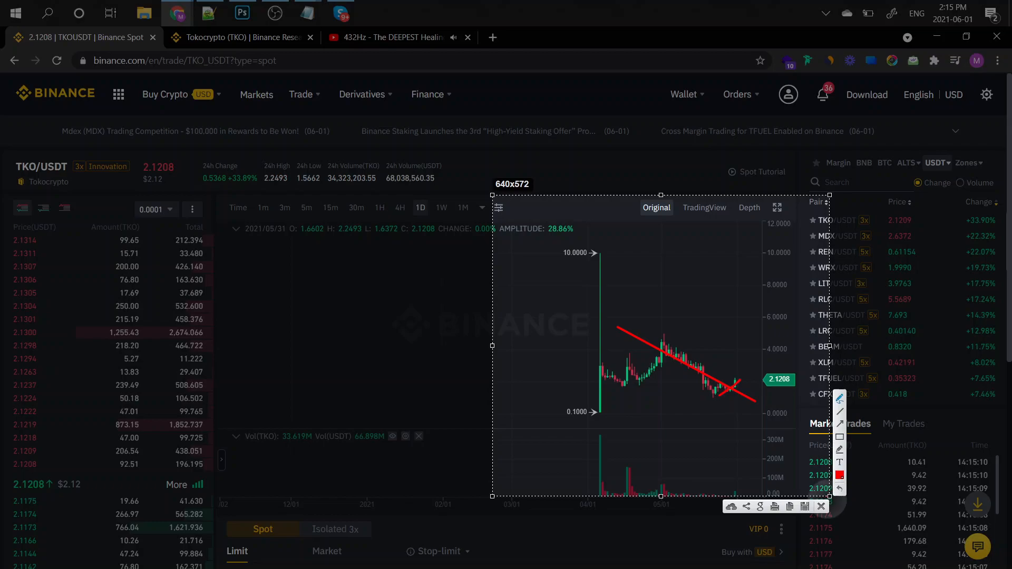
Discard the daily-chart trendline markup and return the chart to 4-hour candles.
click(441, 208)
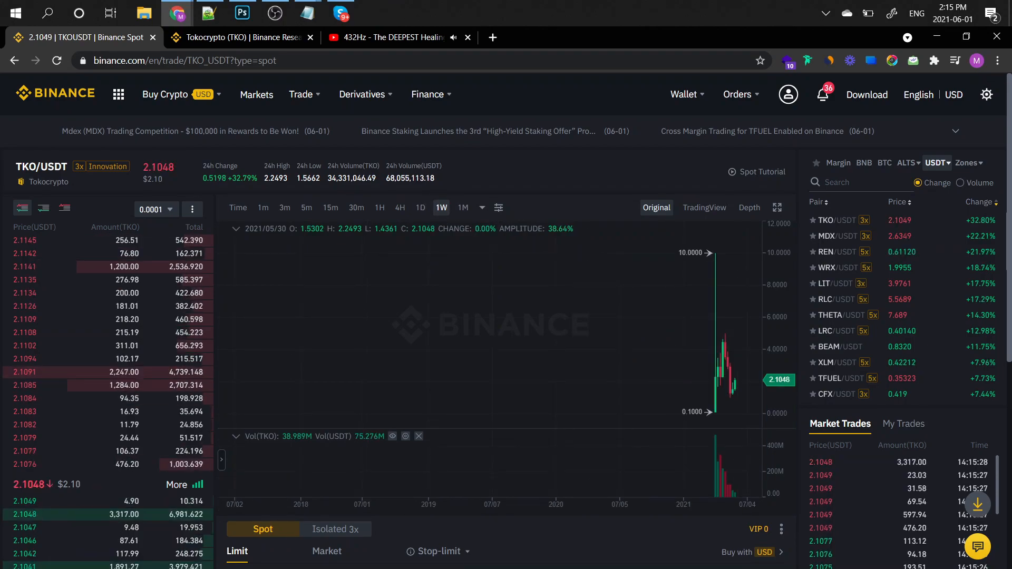
click(398, 207)
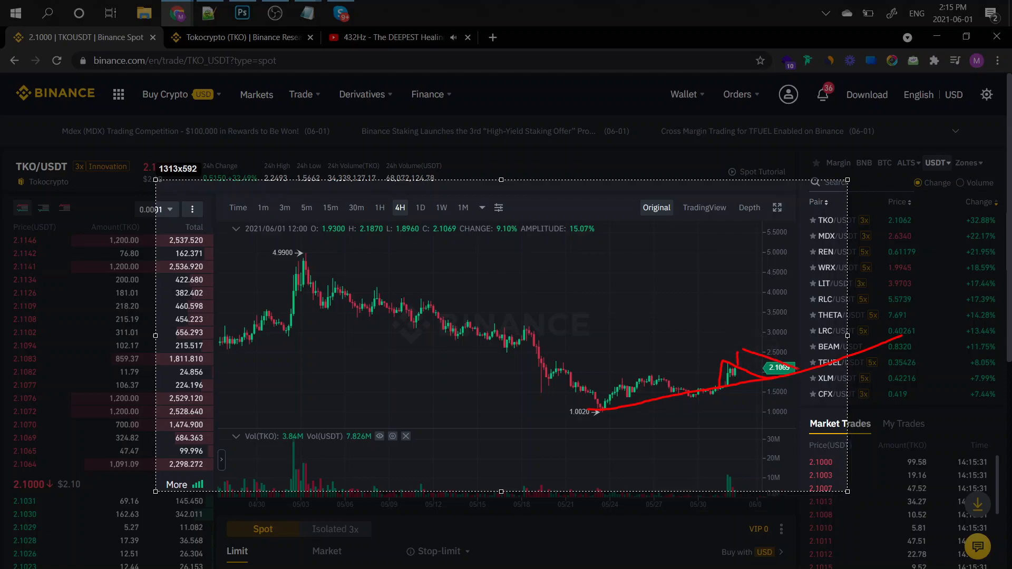
Finish the triangle, dismiss the red markings and switch the chart to daily candles.
click(742, 358)
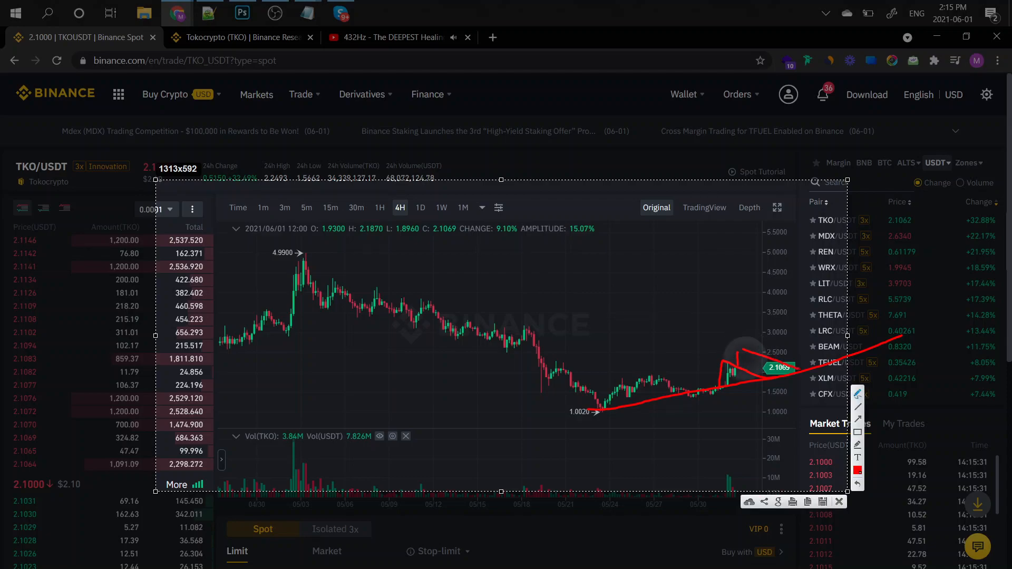
click(839, 502)
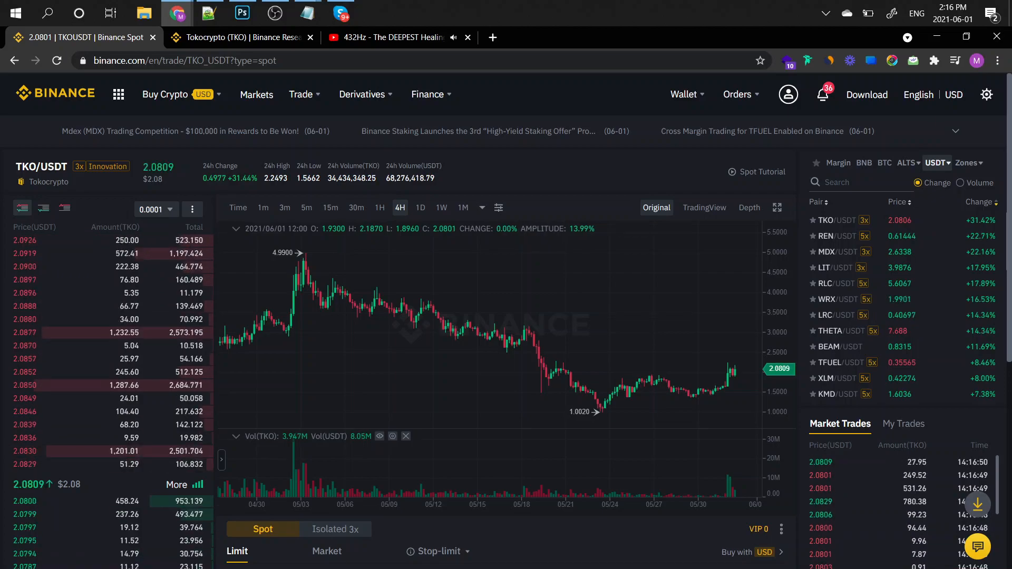
click(420, 208)
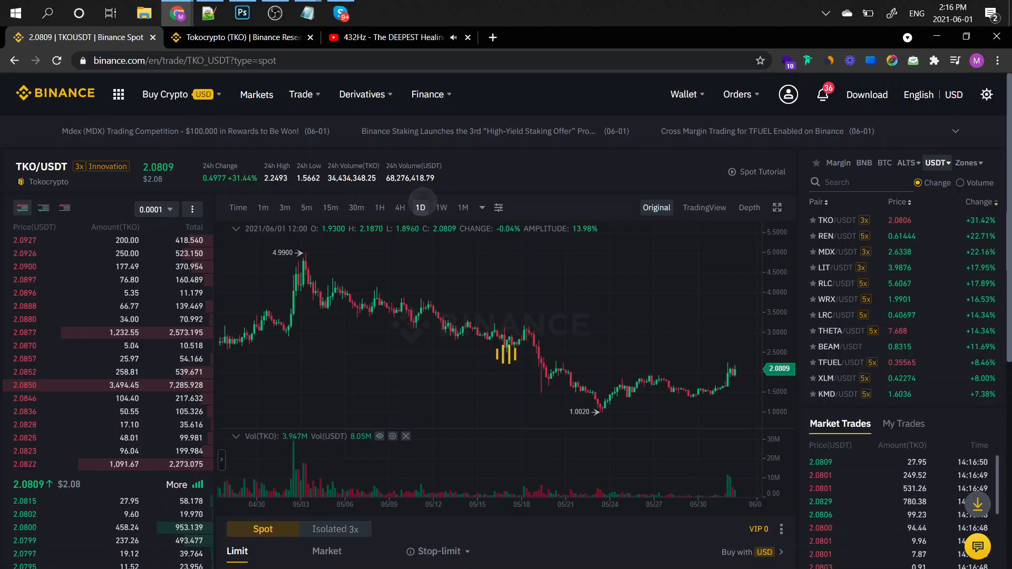